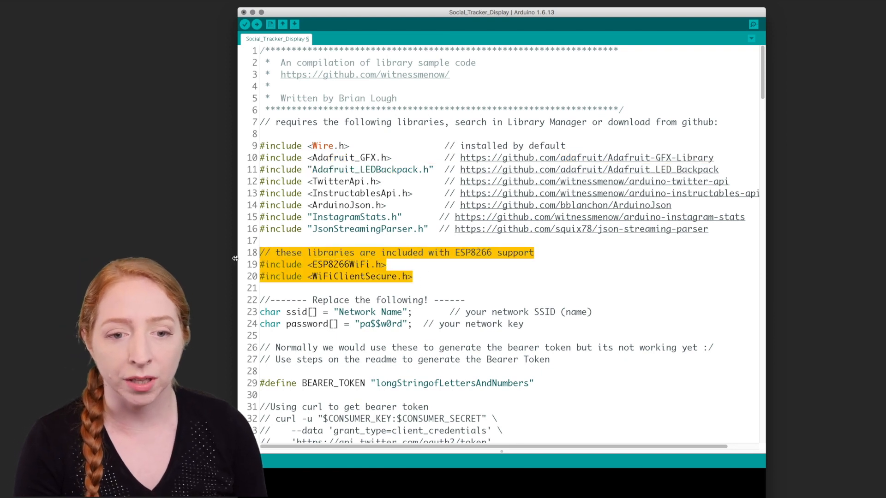
scroll(down, 3)
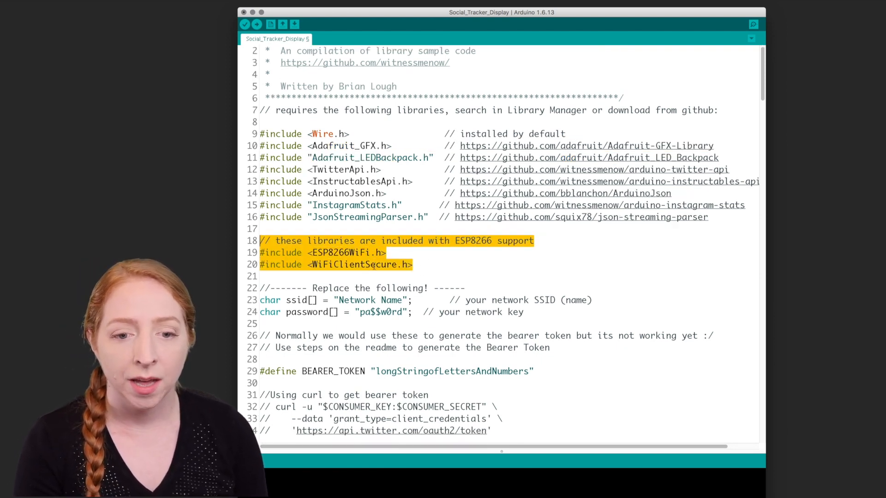
scroll(down, 3)
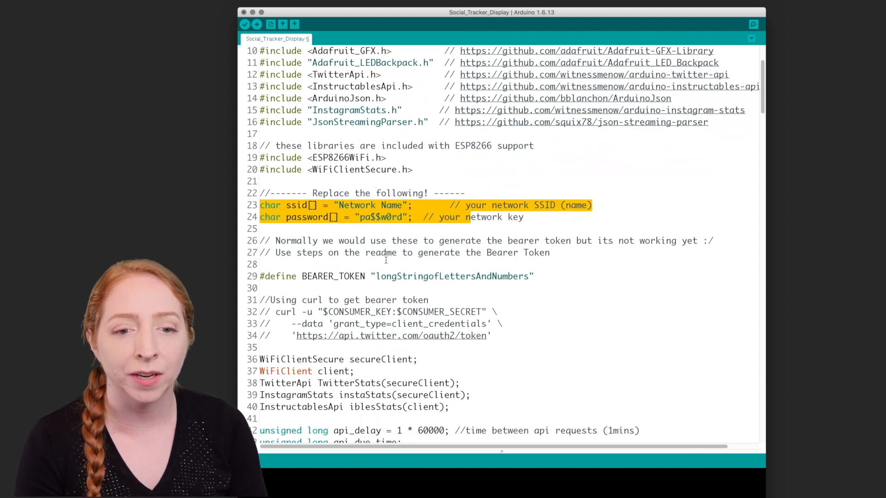
click(391, 276)
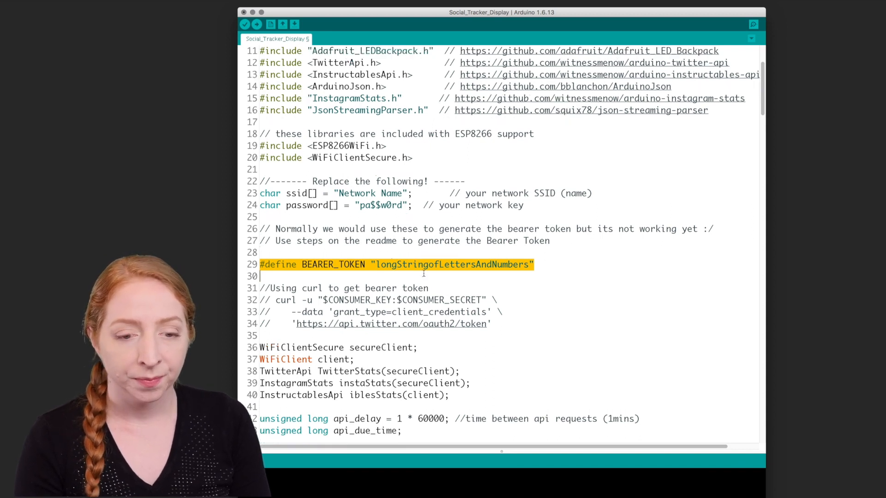
scroll(down, 3)
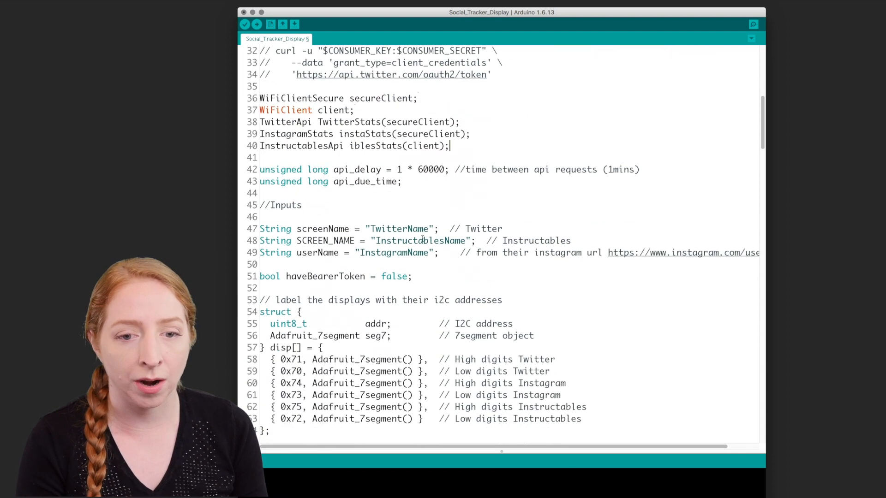
double_click(398, 169)
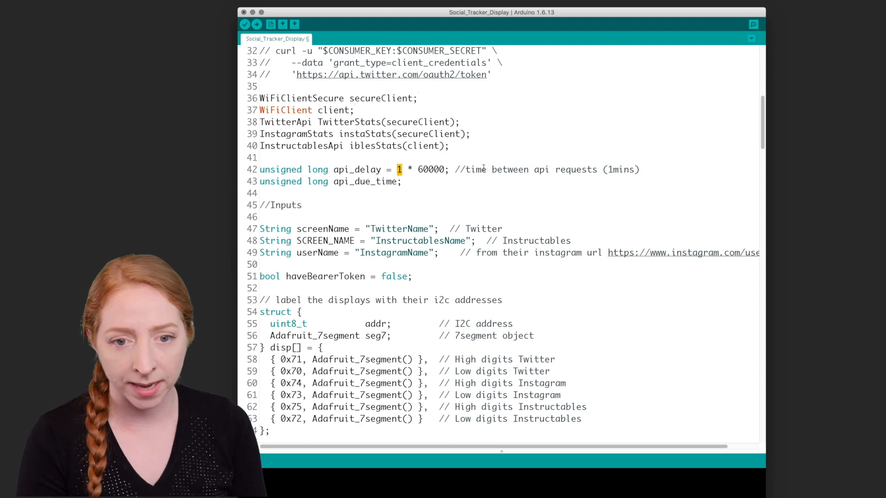
drag(331, 229, 430, 252)
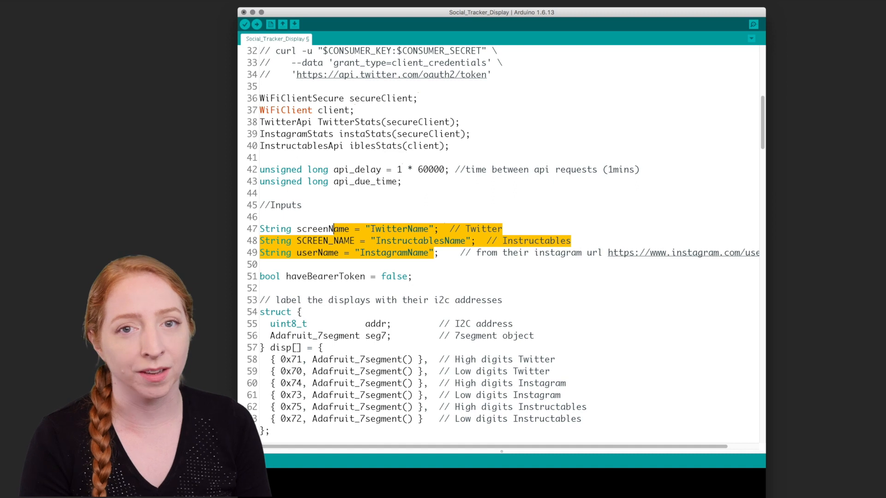
click(385, 228)
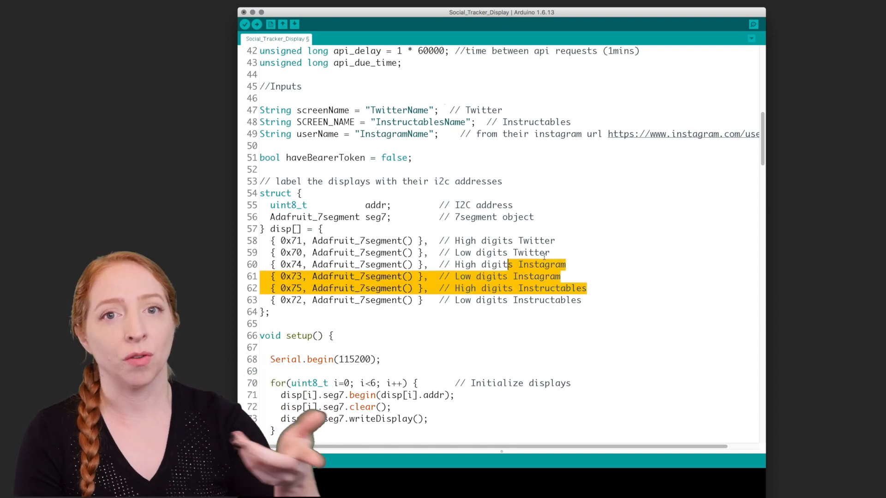
scroll(down, 3)
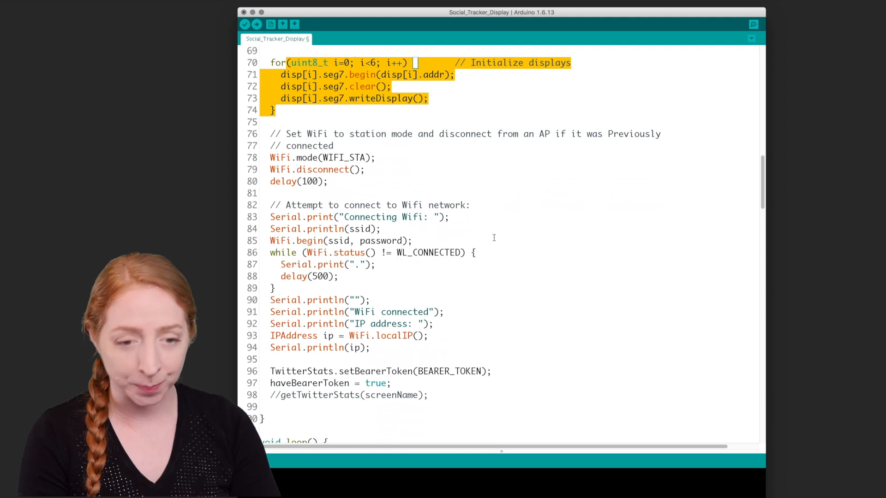
scroll(down, 3)
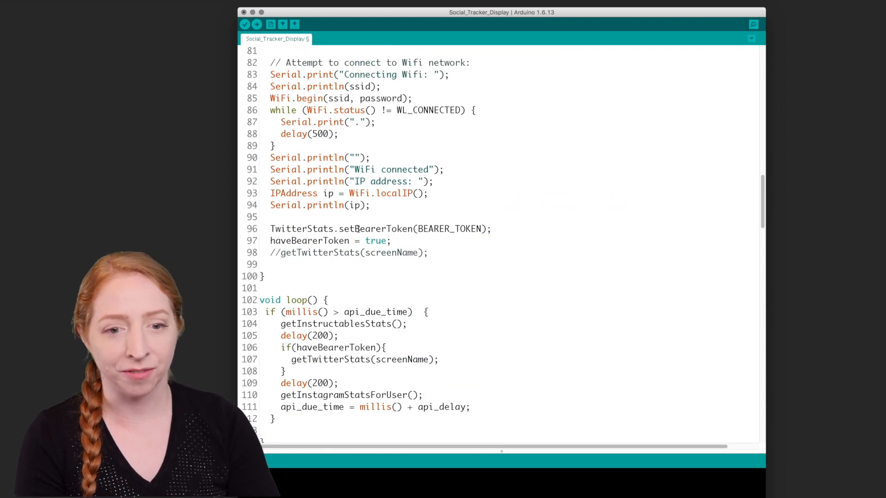
drag(337, 229, 392, 240)
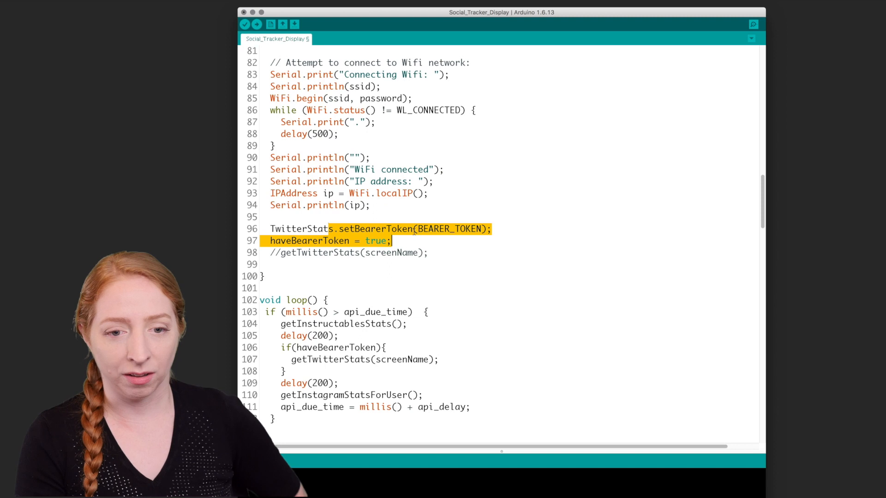
scroll(down, 3)
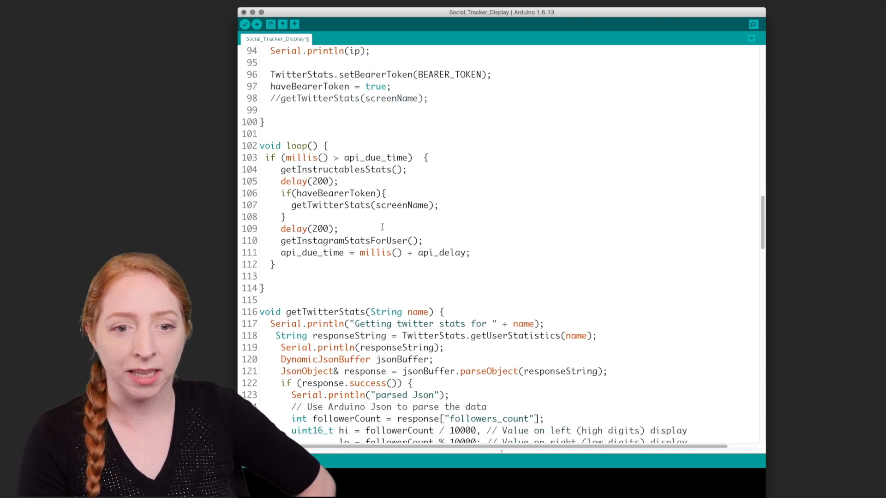
drag(270, 145, 275, 264)
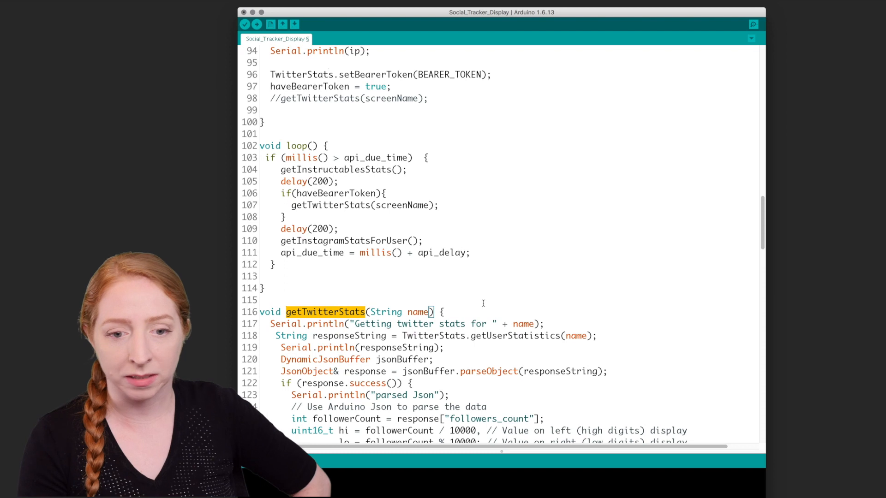
scroll(down, 3)
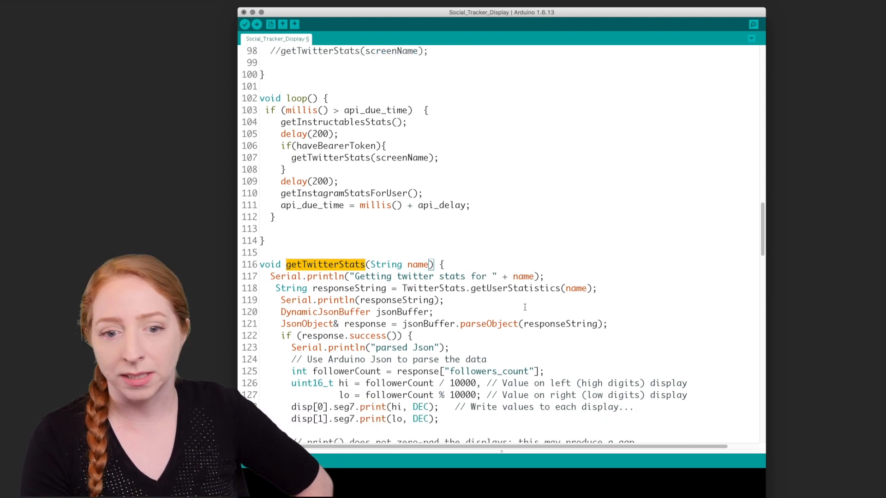
scroll(down, 3)
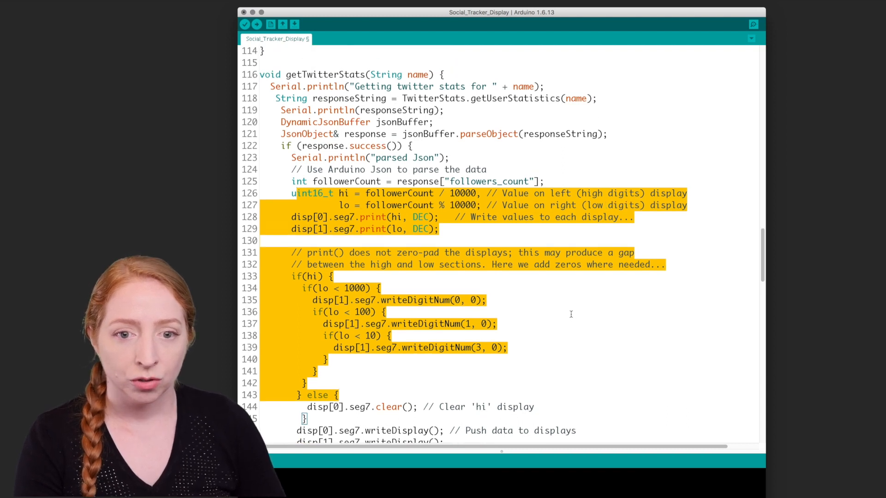
scroll(down, 3)
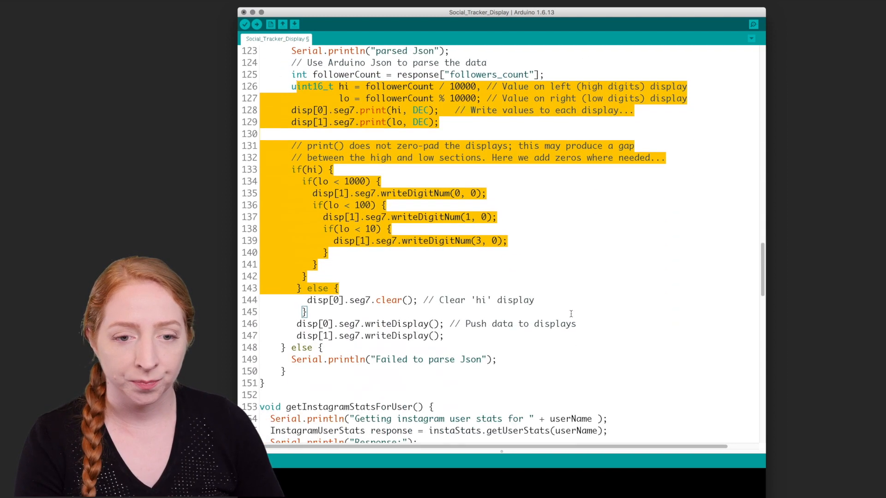
scroll(down, 3)
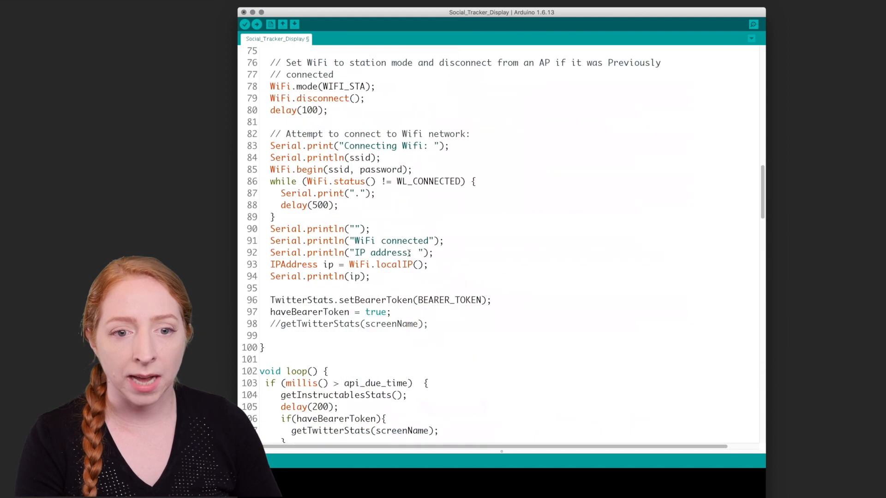
scroll(down, 3)
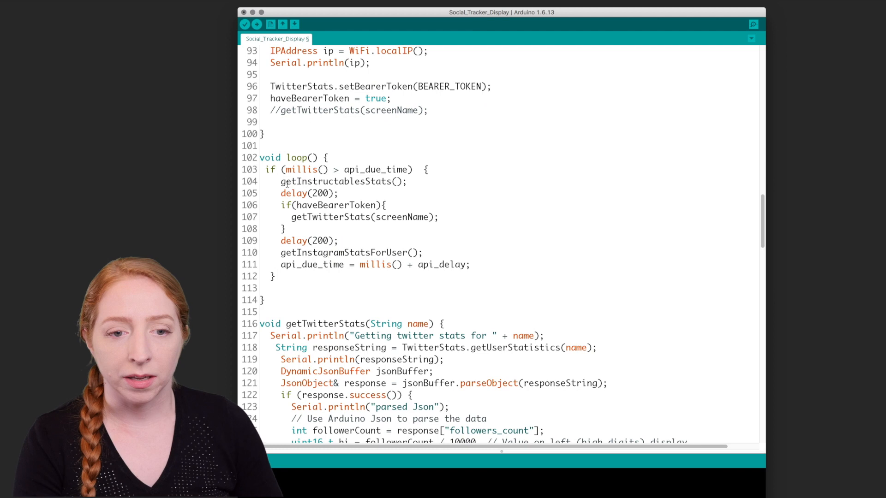
drag(281, 181, 470, 264)
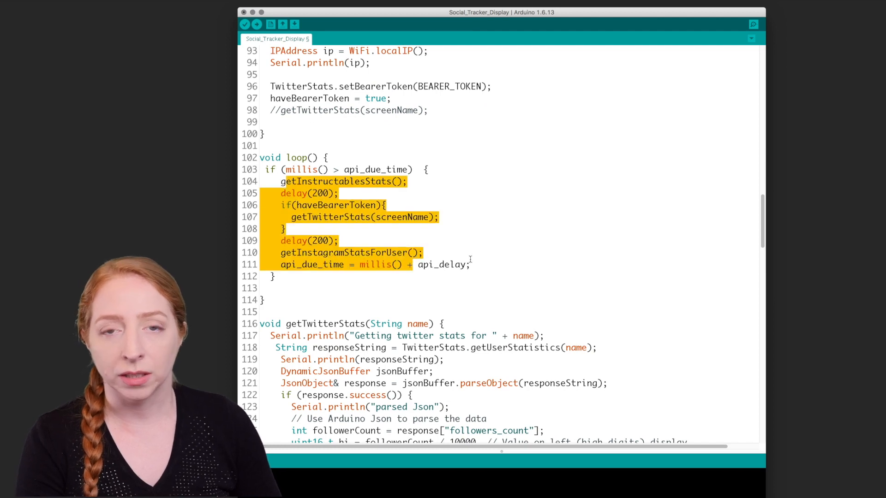